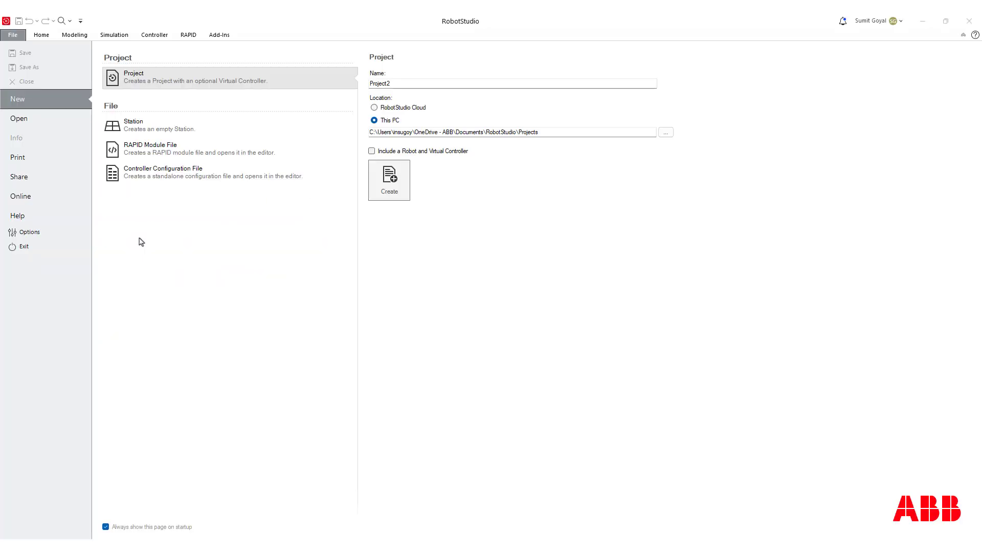
Step: Load the recent Project1 station with its IRB140 robot and controller
left_click(18, 119)
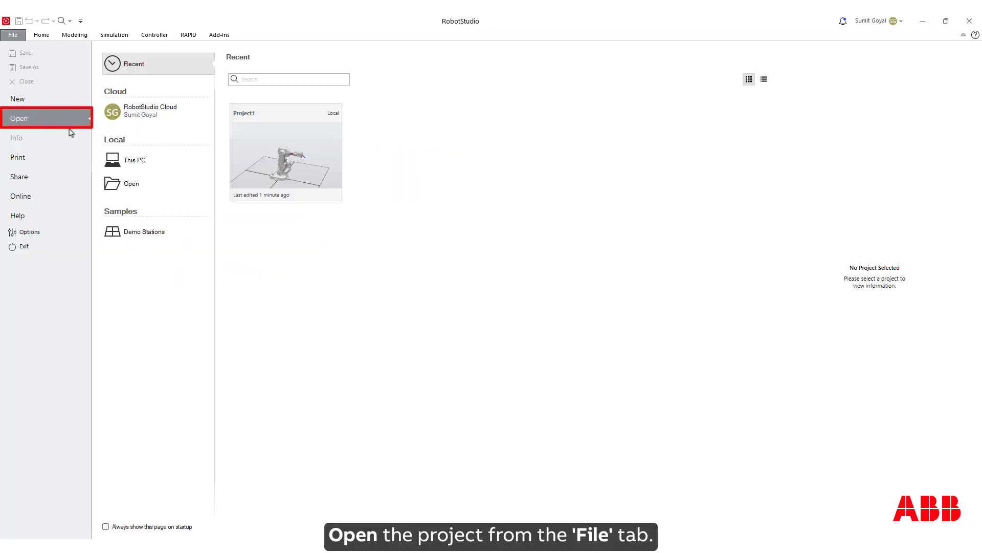
left_click(298, 163)
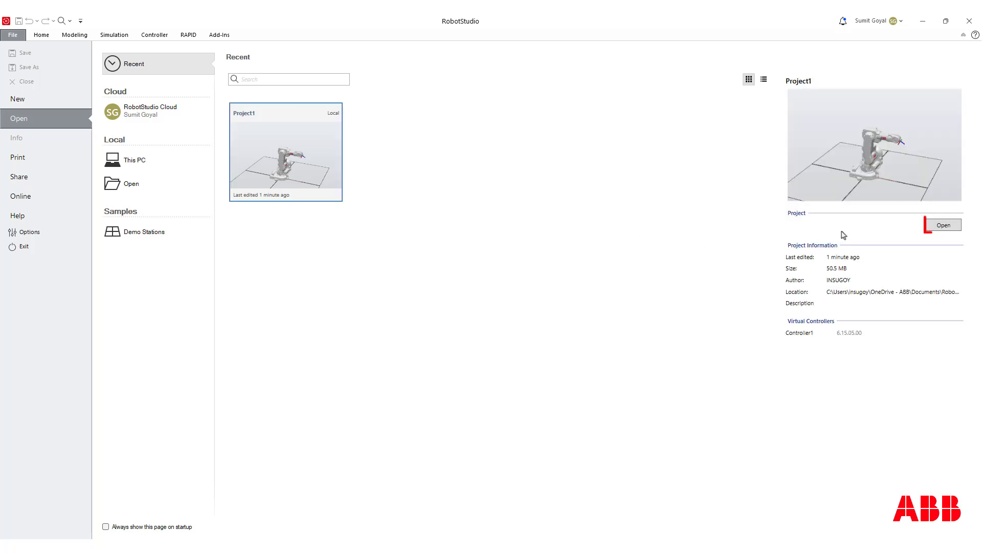
left_click(944, 224)
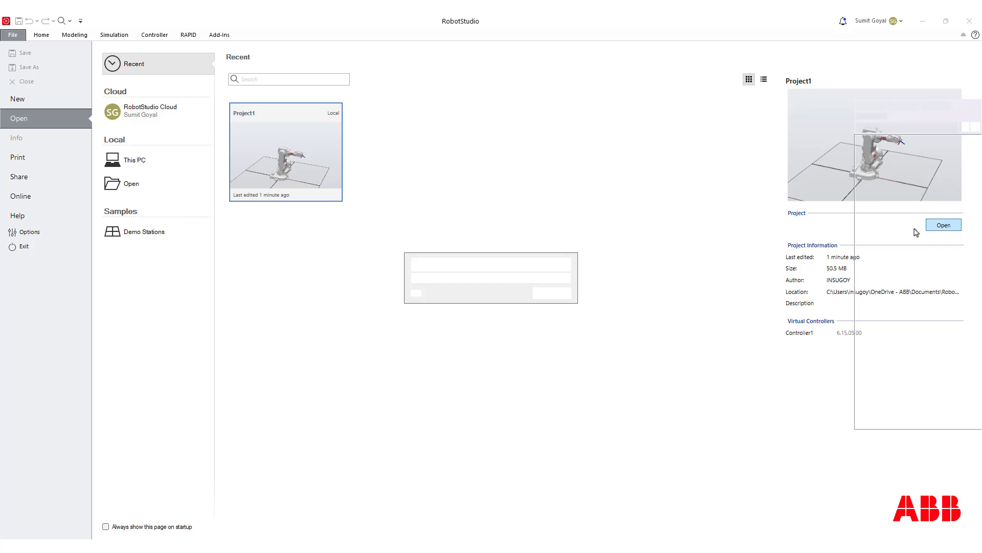
left_click(944, 224)
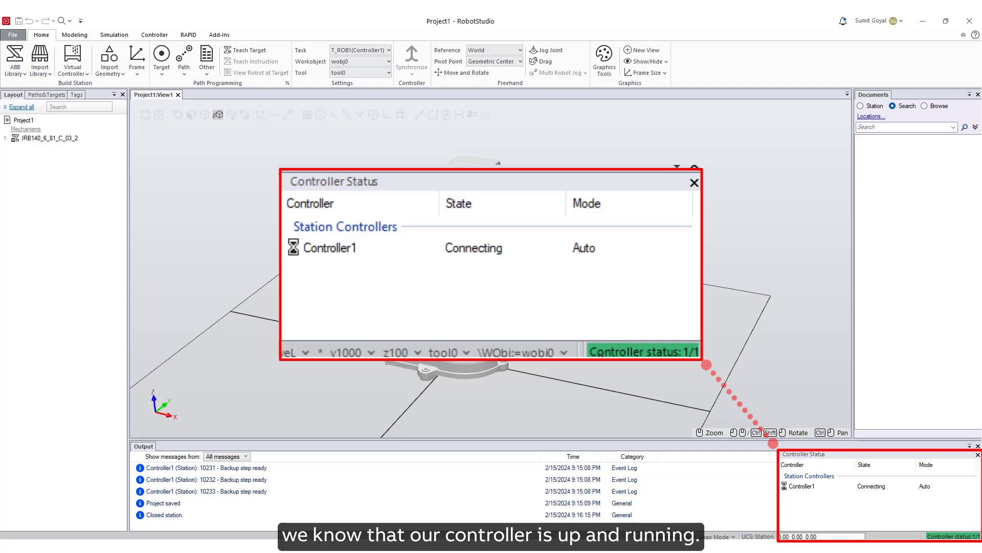
Step: Wait for Controller1 to finish connecting until the status reads 1/1
left_click(694, 182)
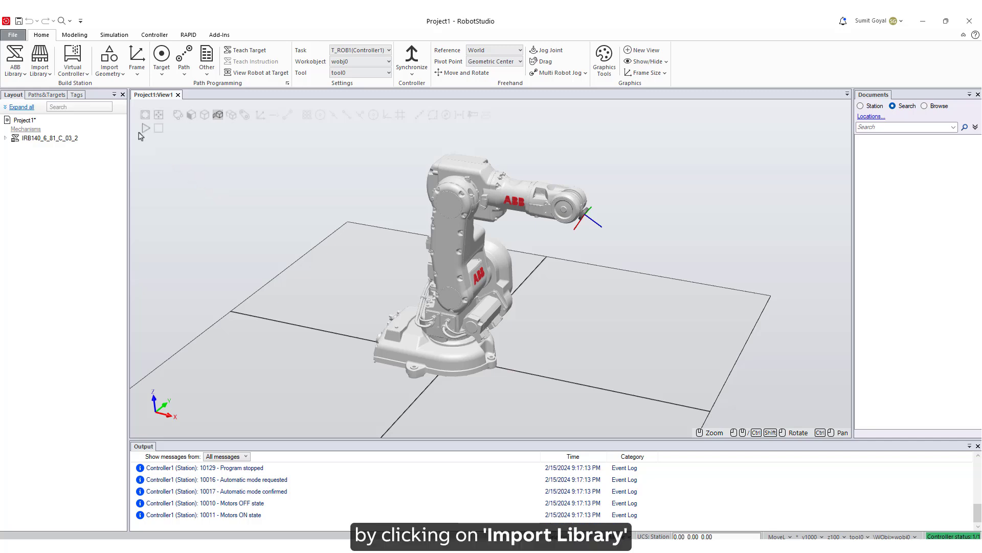
Step: Import myTool from the Training Objects library into the Layout browser
left_click(35, 60)
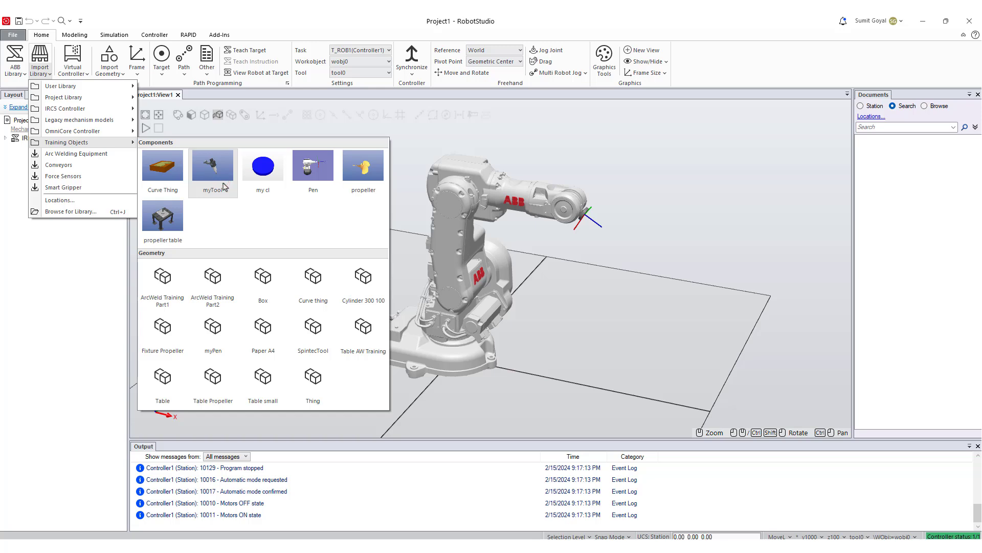
left_click(213, 163)
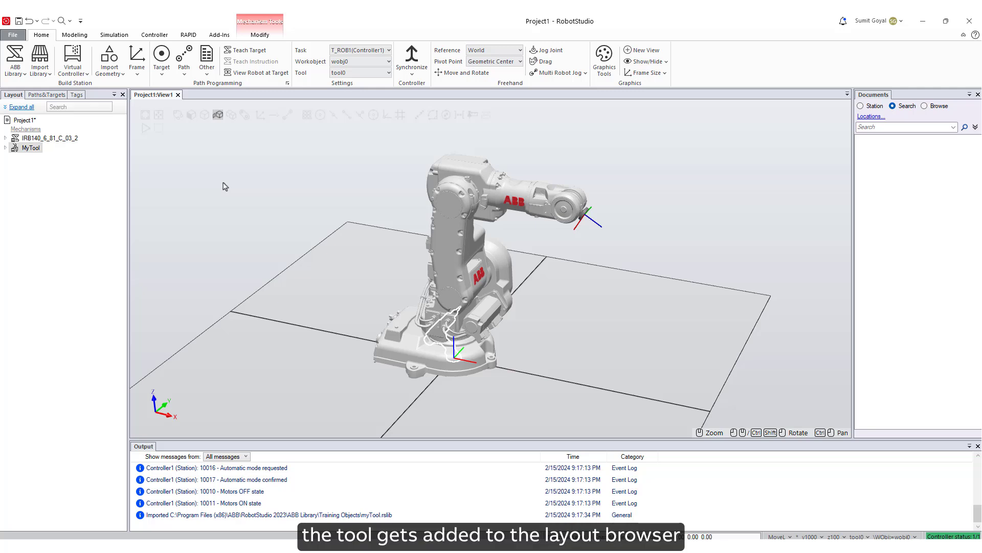
left_click(31, 147)
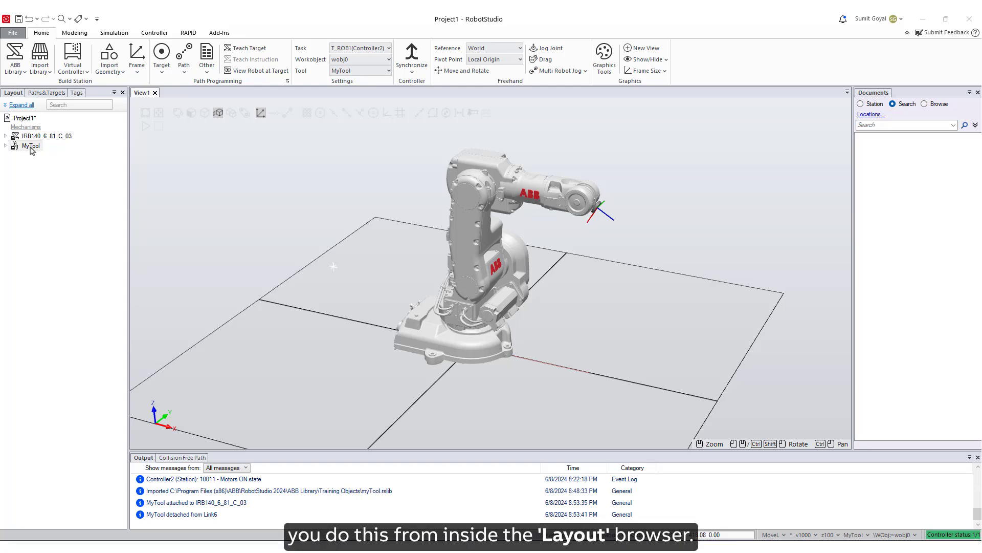
Step: Attach MyTool to IRB140 and confirm updating its position onto the flange
right_click(29, 146)
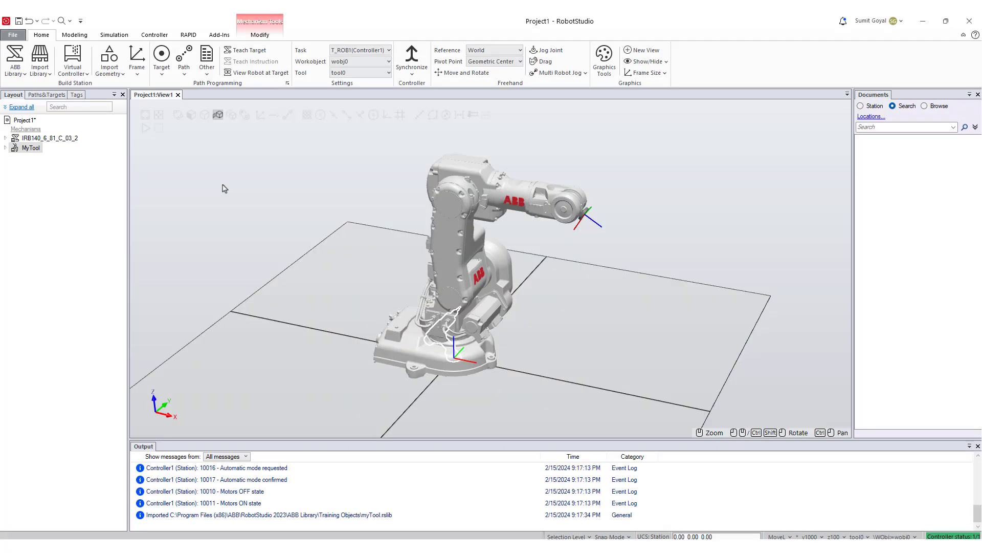
left_click(30, 148)
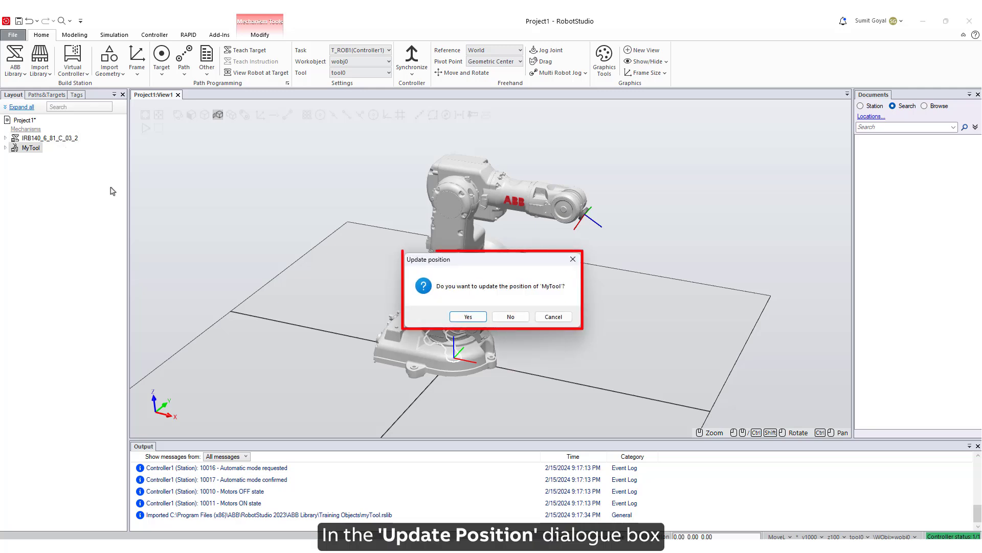
left_click(468, 316)
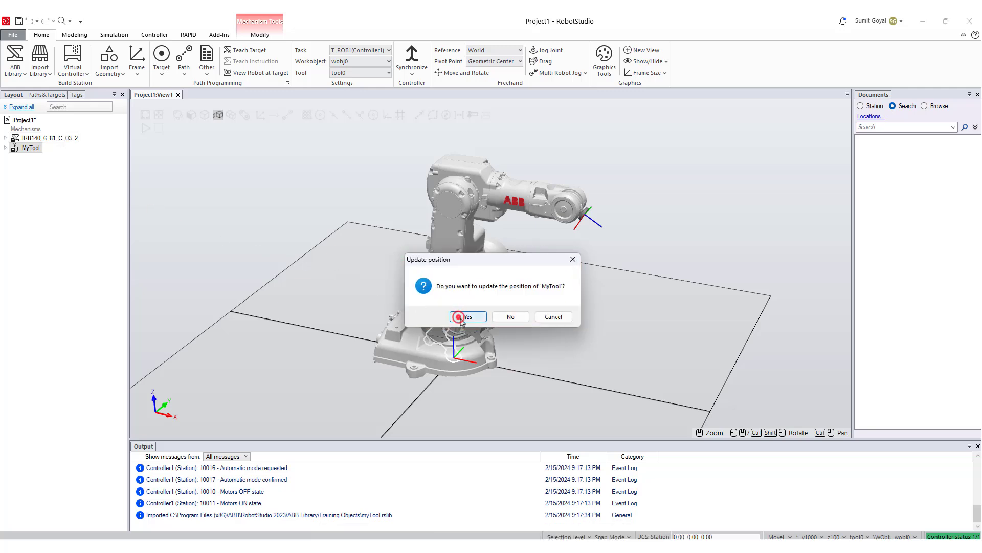
left_click(462, 316)
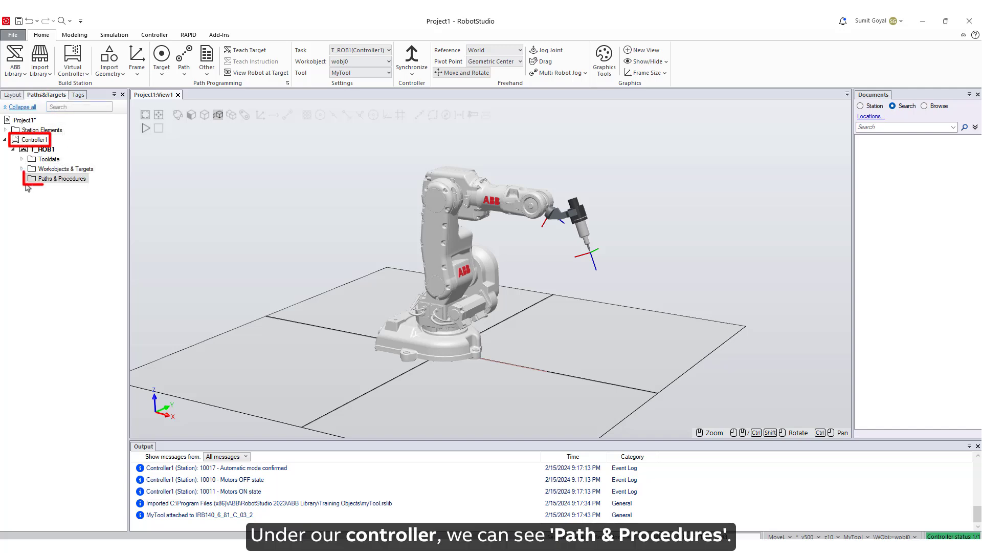
Step: Create a new path under T_ROB1's Paths & Procedures
right_click(56, 178)
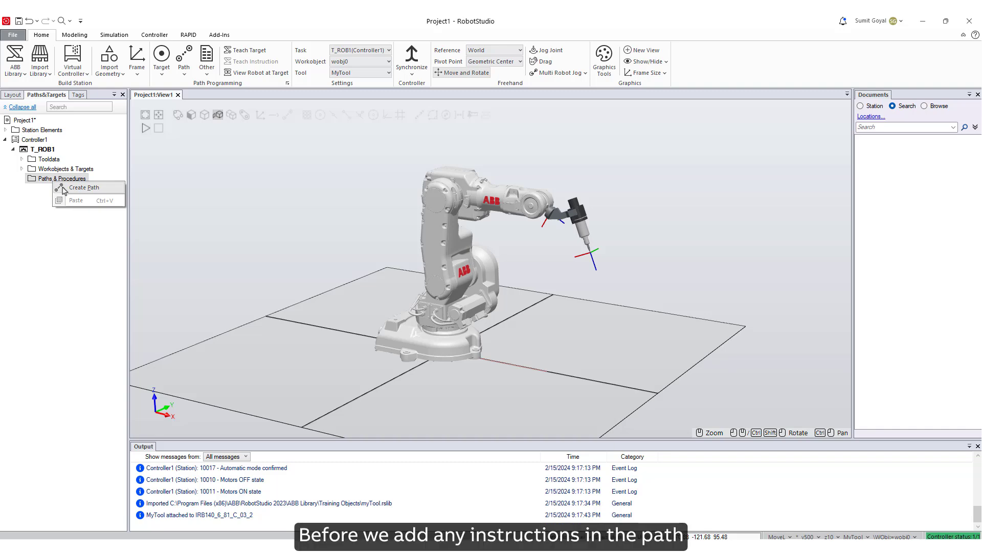
left_click(83, 187)
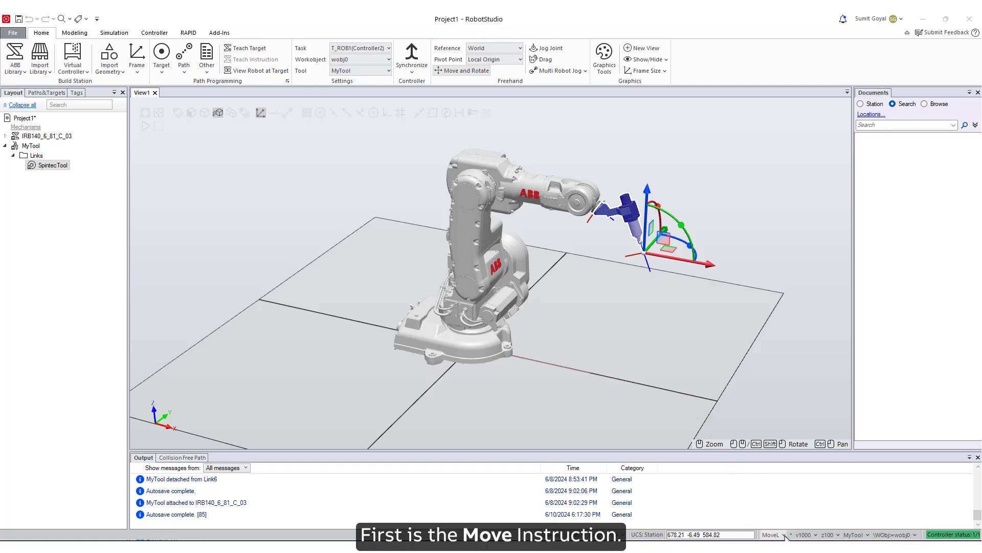
left_click(777, 535)
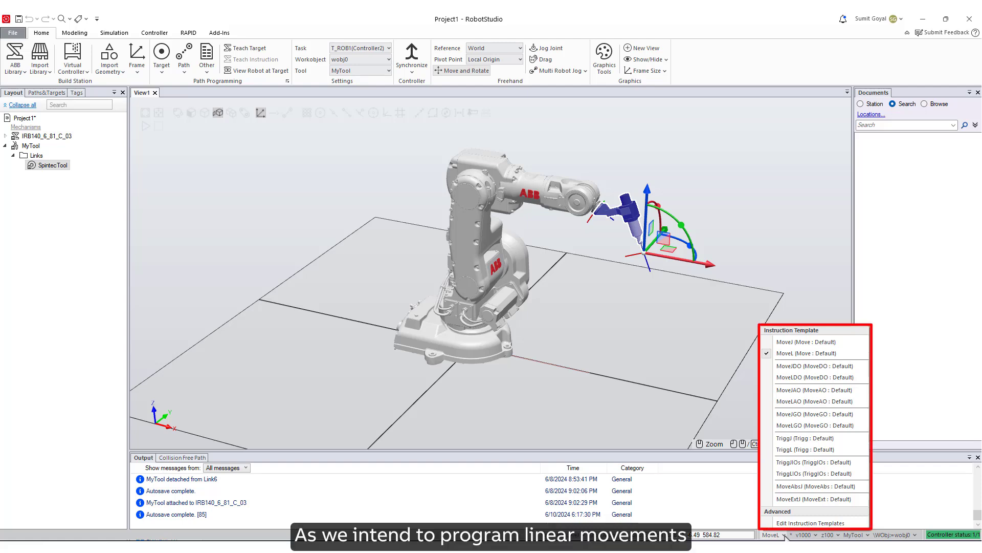
left_click(806, 353)
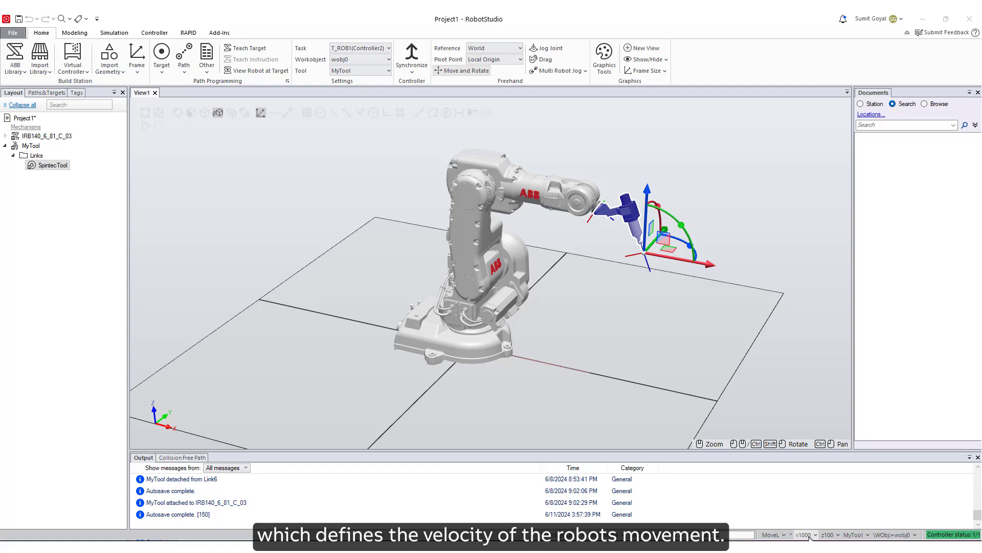
left_click(804, 534)
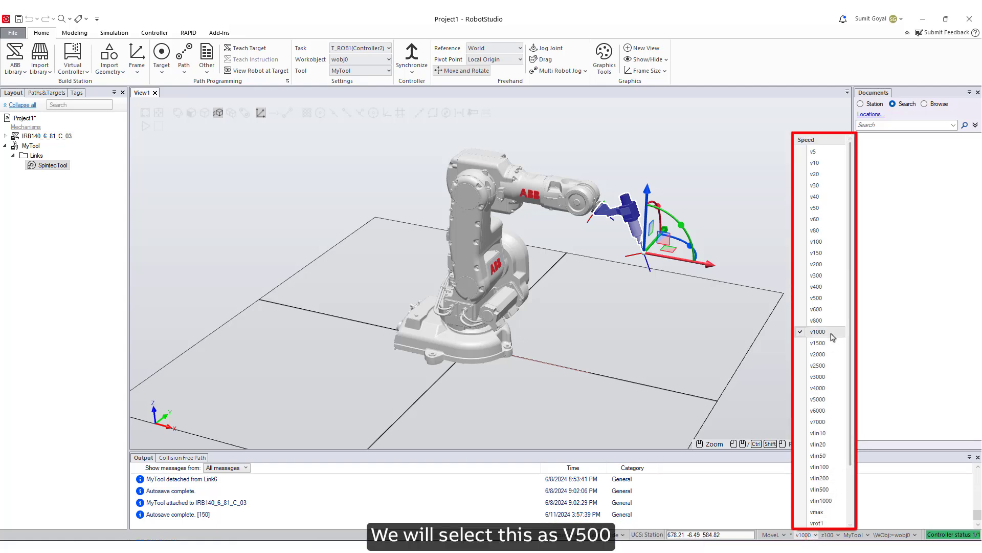
left_click(816, 298)
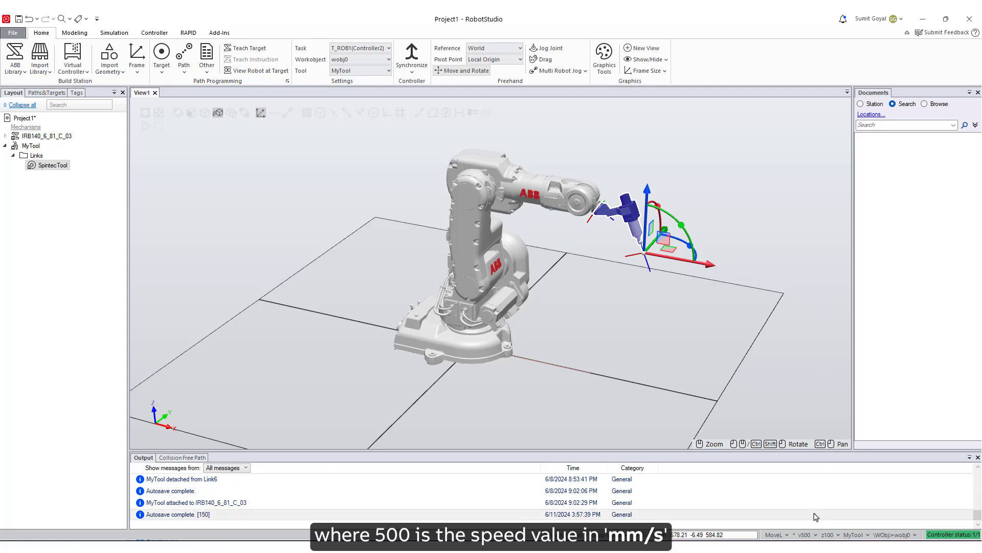
left_click(806, 534)
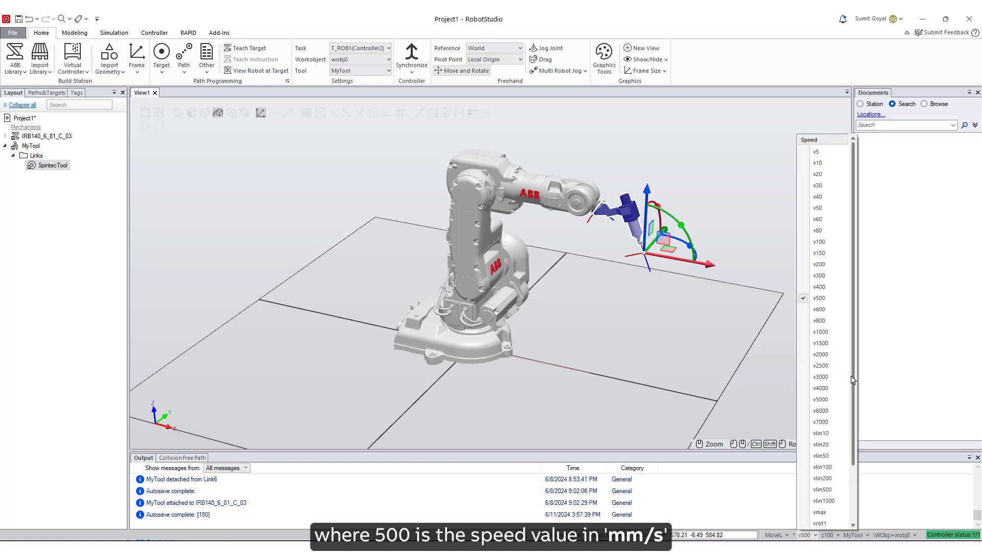
scroll("down", 3)
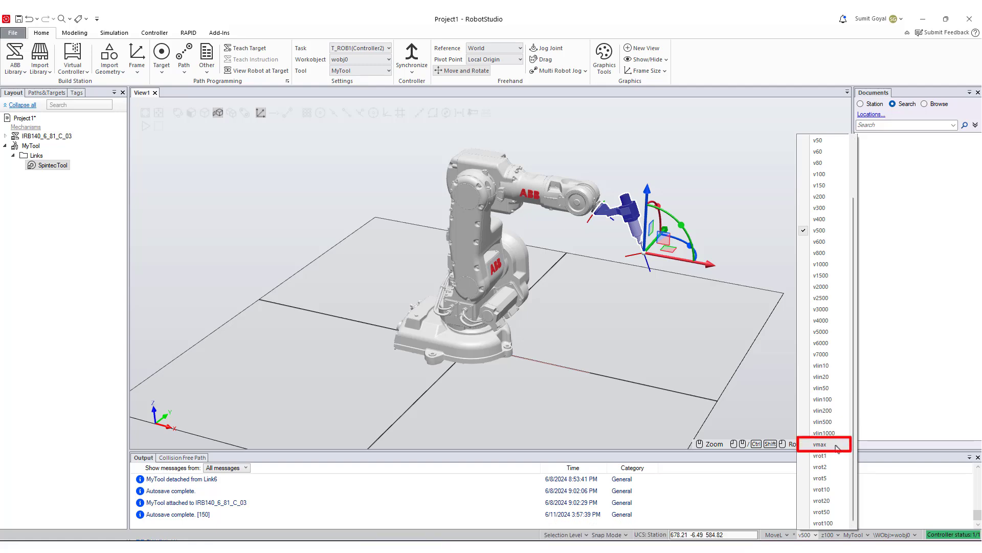
mouse_move(837, 446)
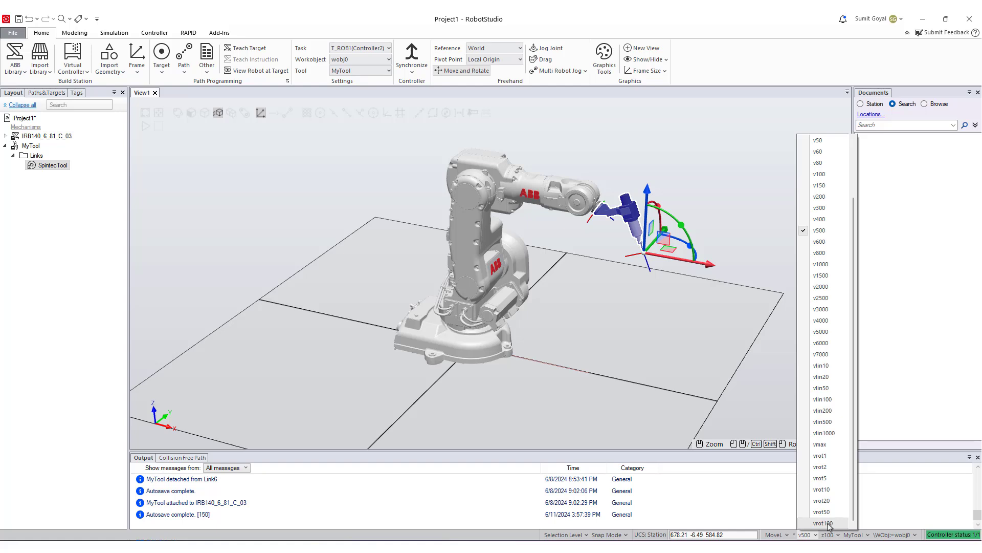
left_click(822, 522)
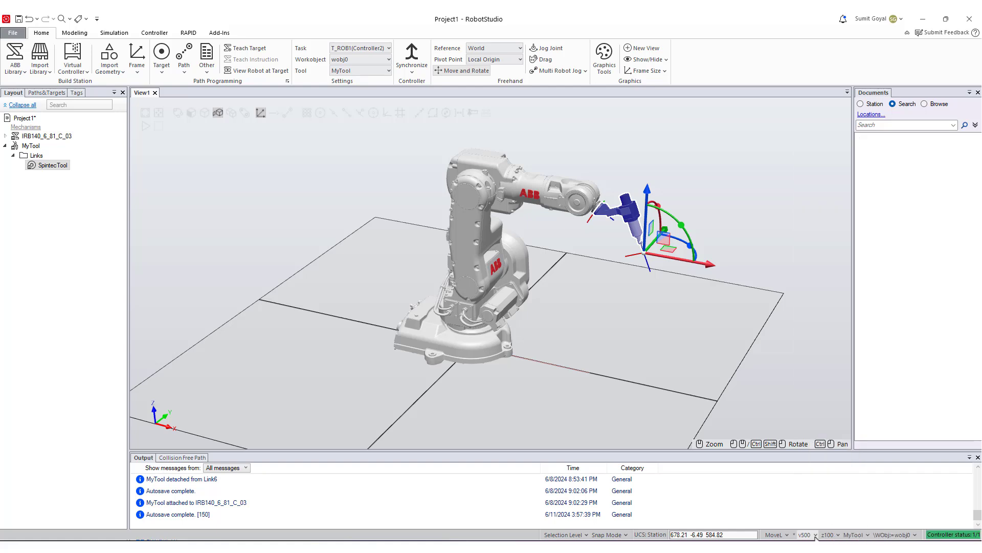
Step: Change the zone for new move instructions from z100 to fine
left_click(821, 534)
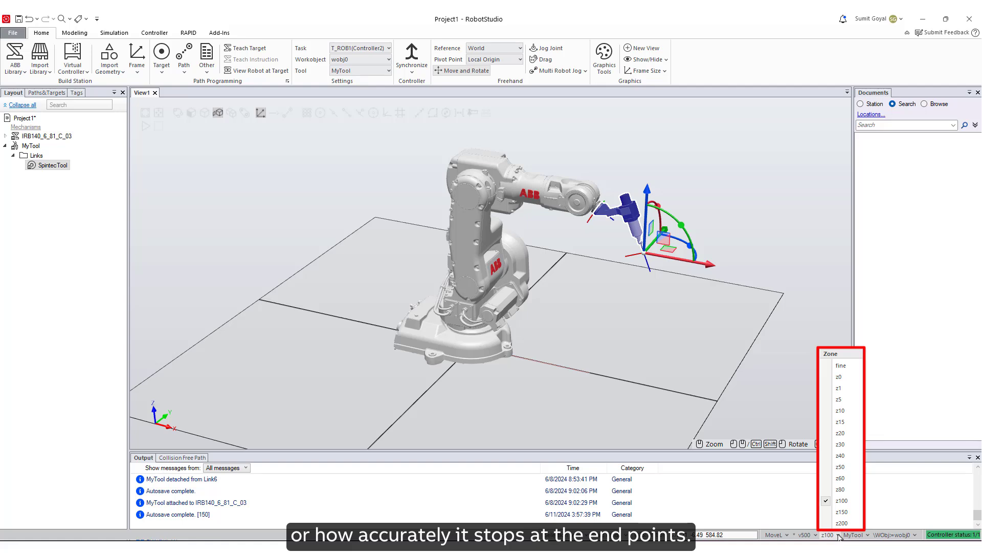
mouse_move(839, 376)
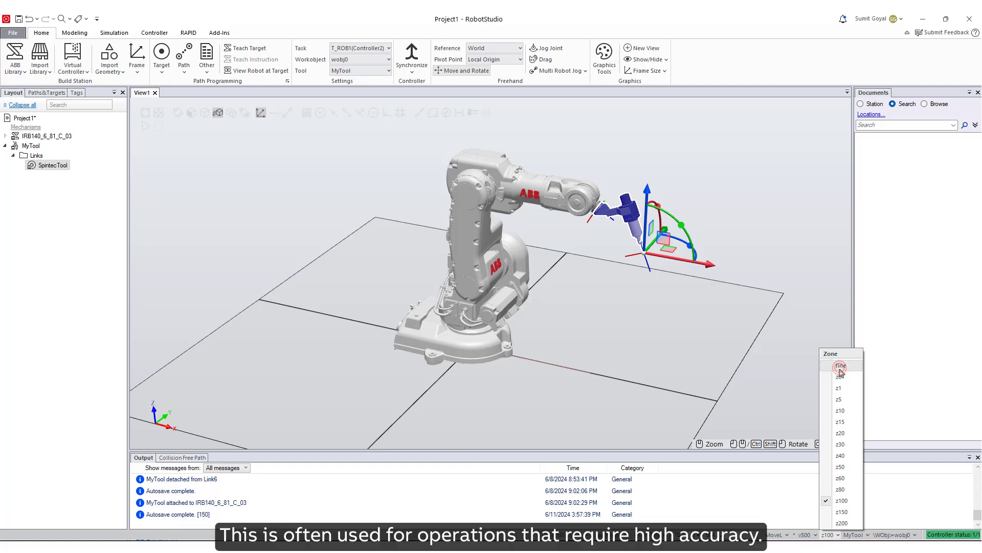
left_click(839, 365)
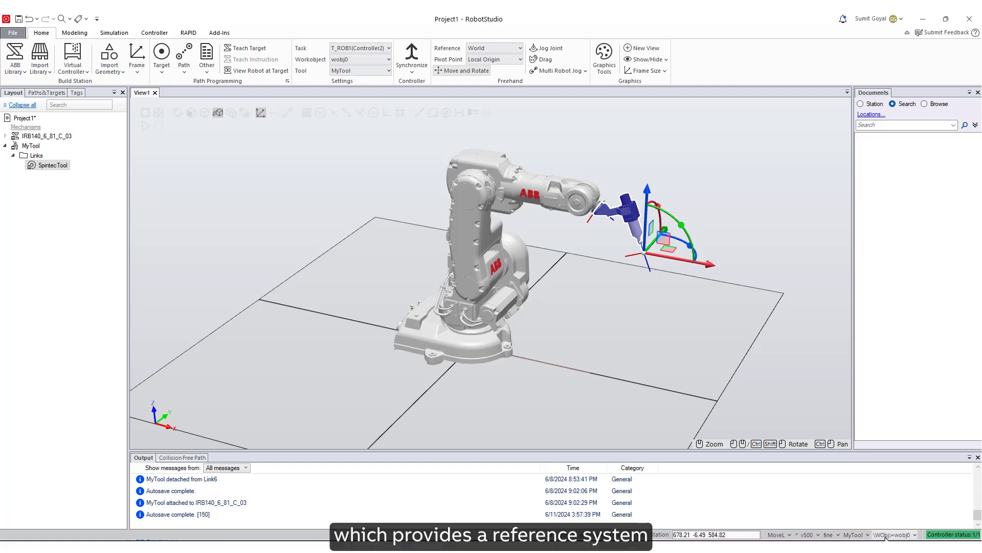
left_click(896, 534)
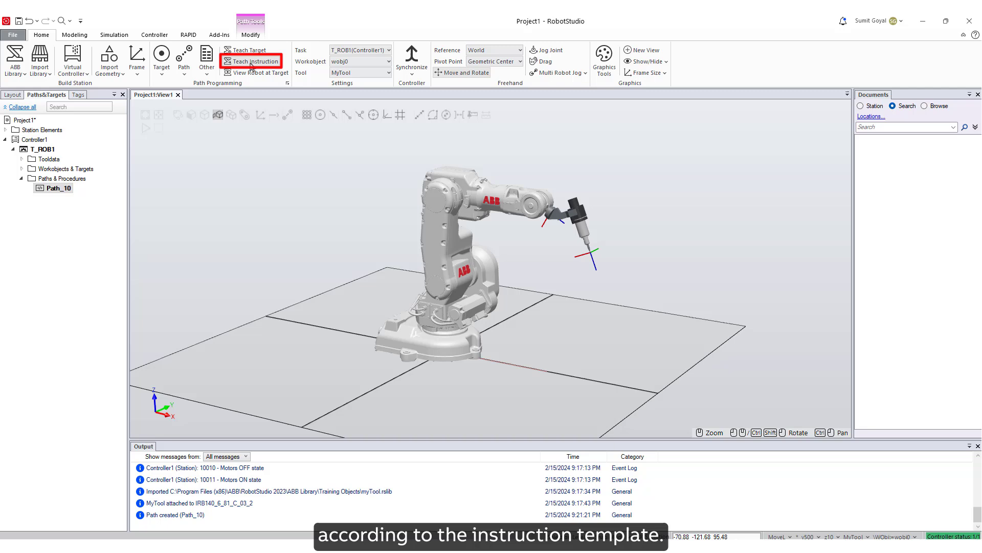
Step: Teach MoveL targets at the rectangle corners, accepting the default wobj0 work object
left_click(249, 63)
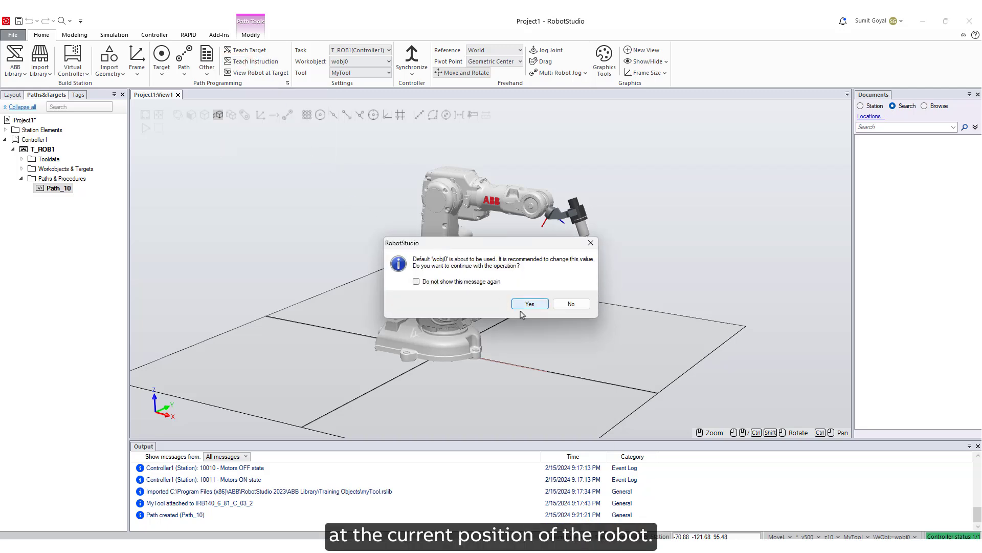
left_click(530, 303)
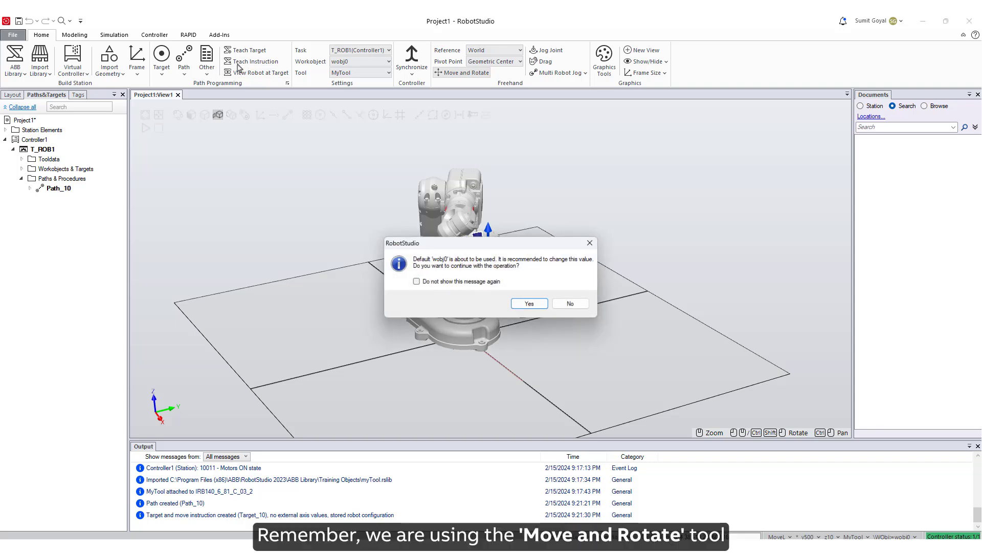
left_click(529, 303)
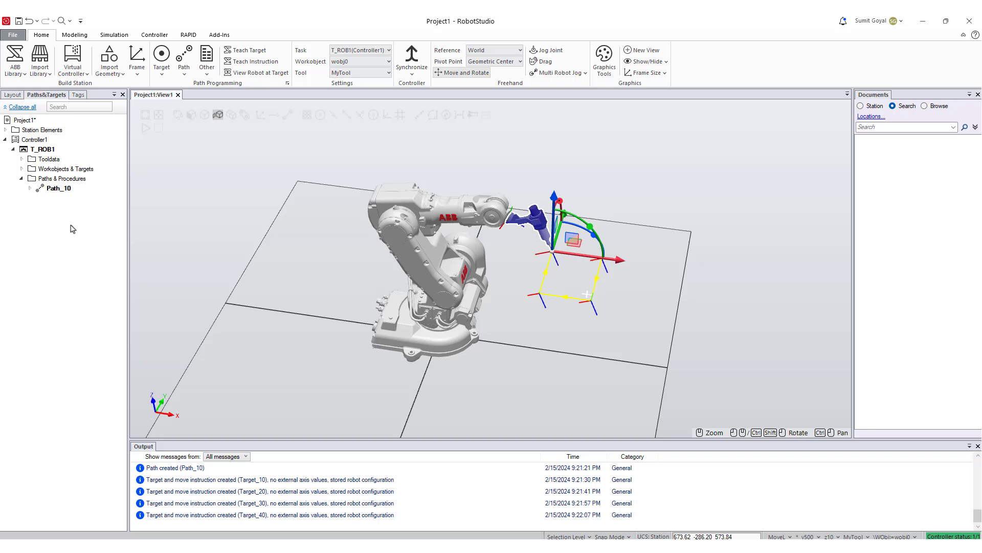
Step: Copy MoveL Target_10 and paste it at the end of Path_10 to close the loop
left_click(28, 188)
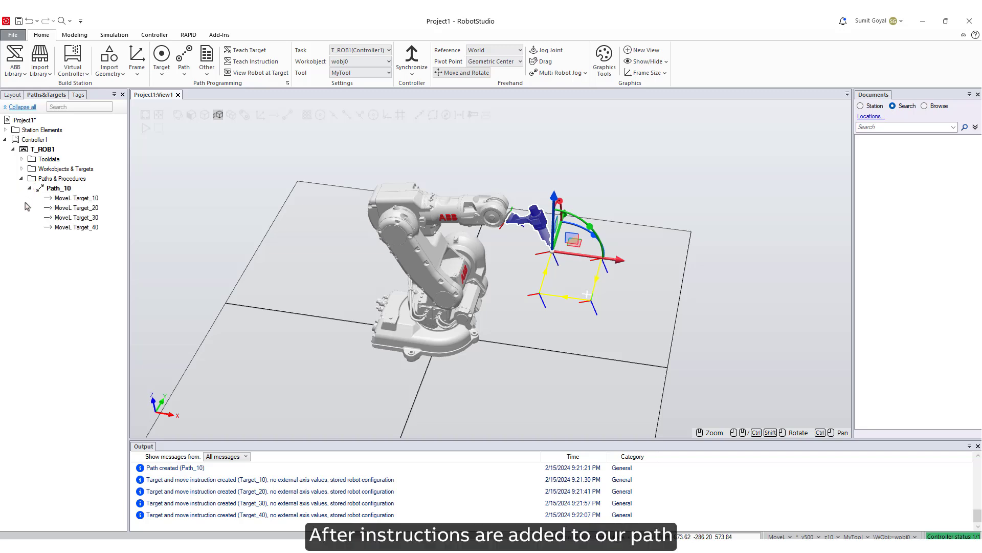
mouse_move(67, 198)
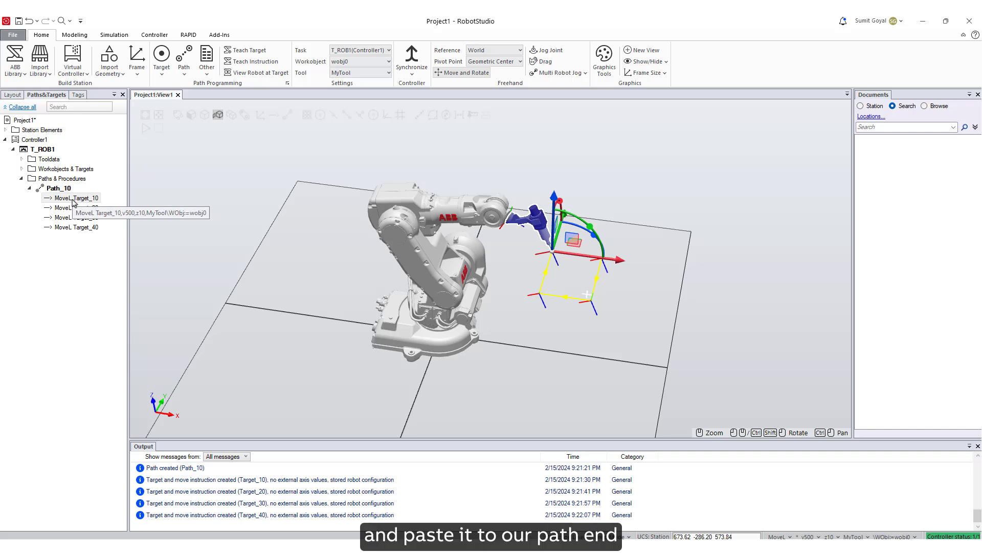
right_click(74, 198)
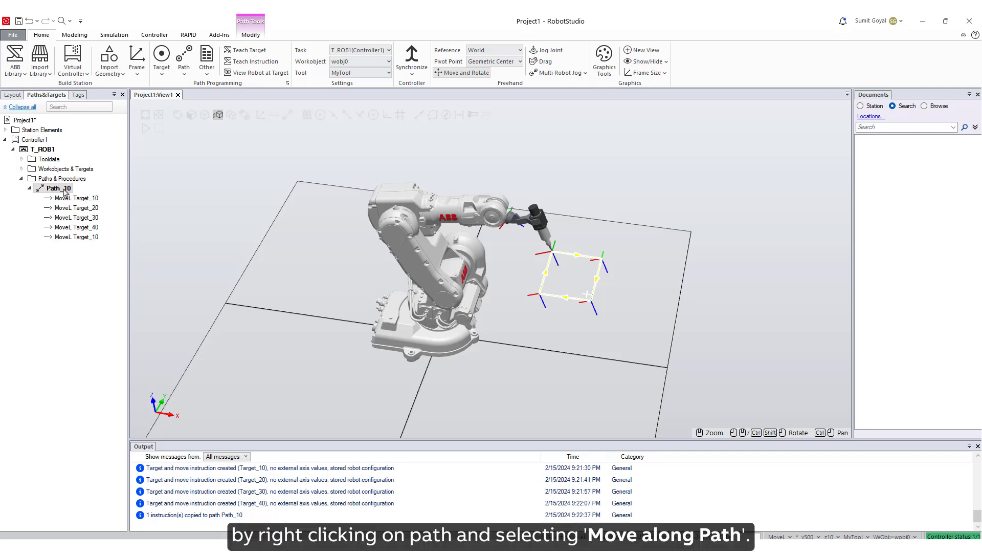
Step: Move the IRB140 along Path_10 through all five targets
right_click(53, 188)
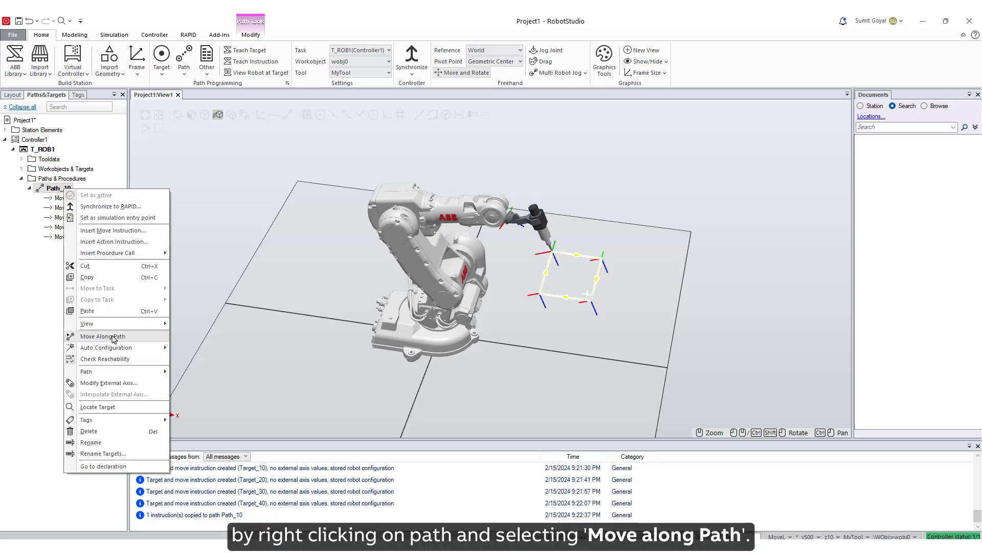
left_click(102, 336)
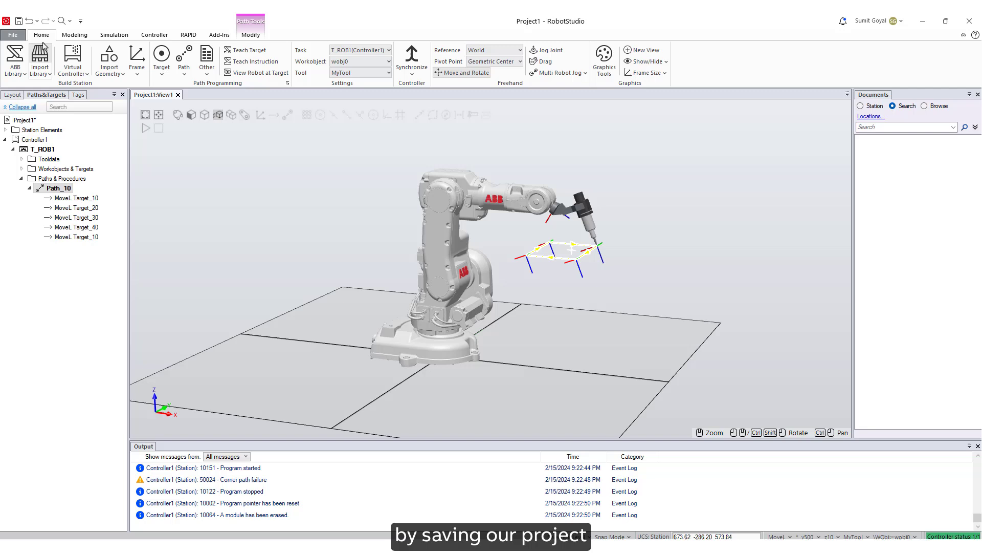
Step: Save Project1 from the Quick Access Toolbar
left_click(20, 19)
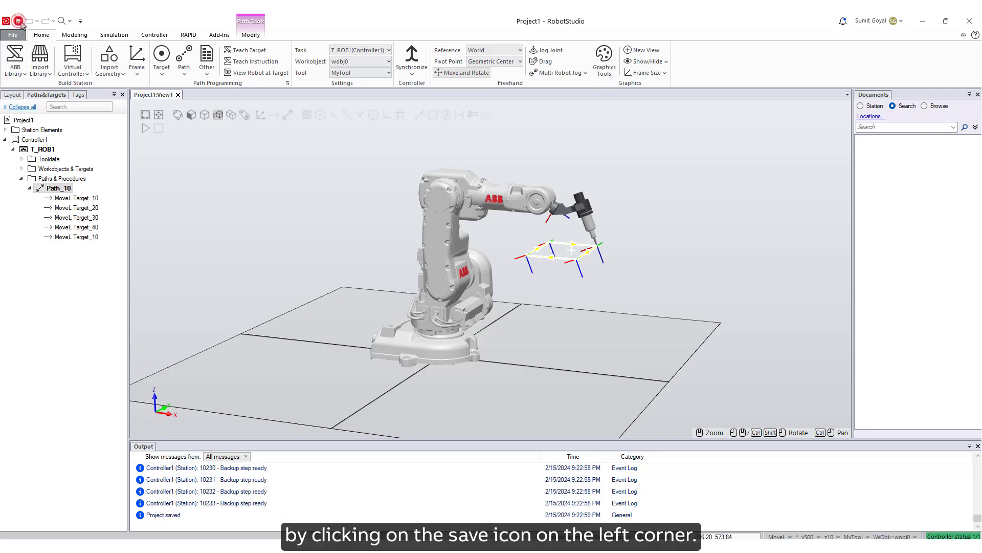
left_click(19, 19)
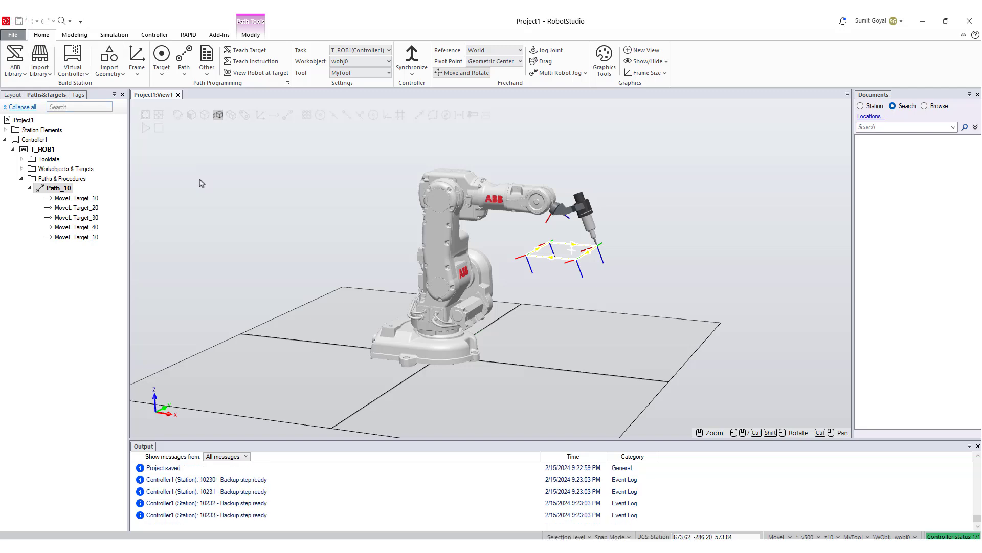